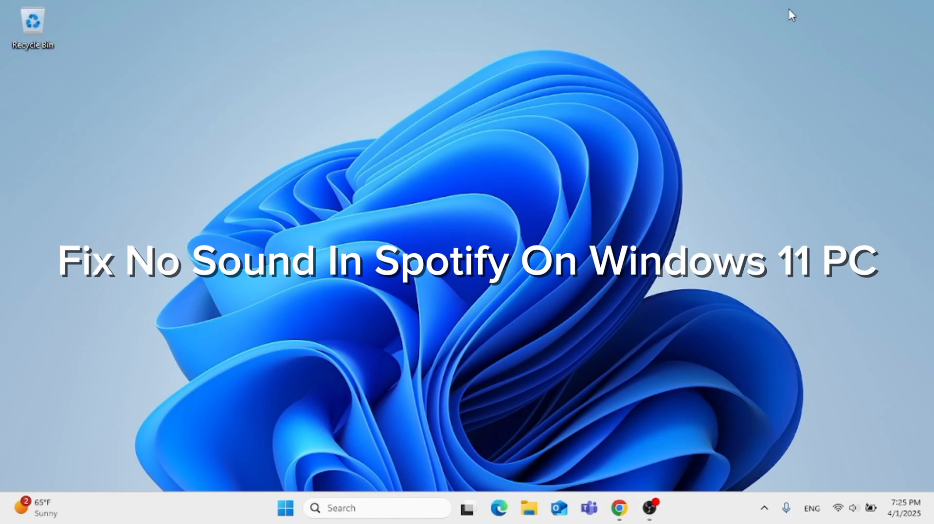
{"action": "mouse_move", "coordinate": [714, 115]}
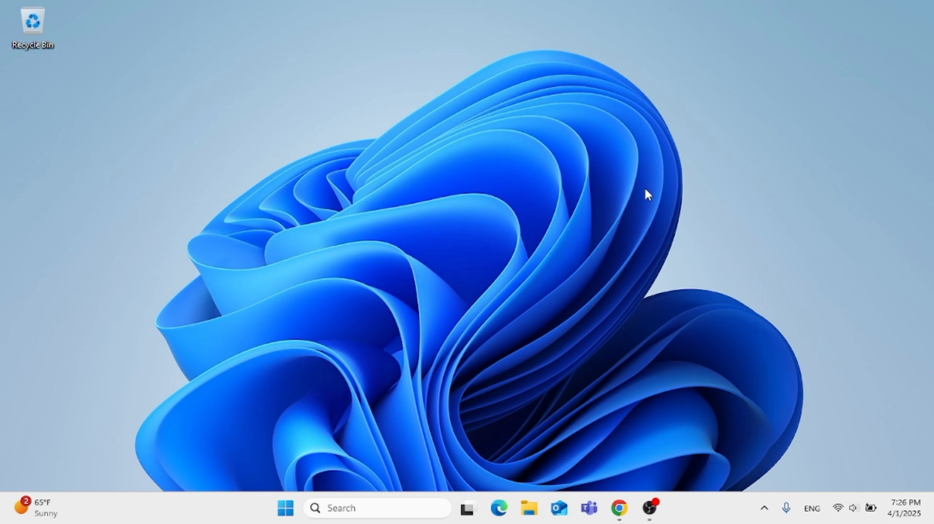
{"action": "mouse_move", "coordinate": [575, 256]}
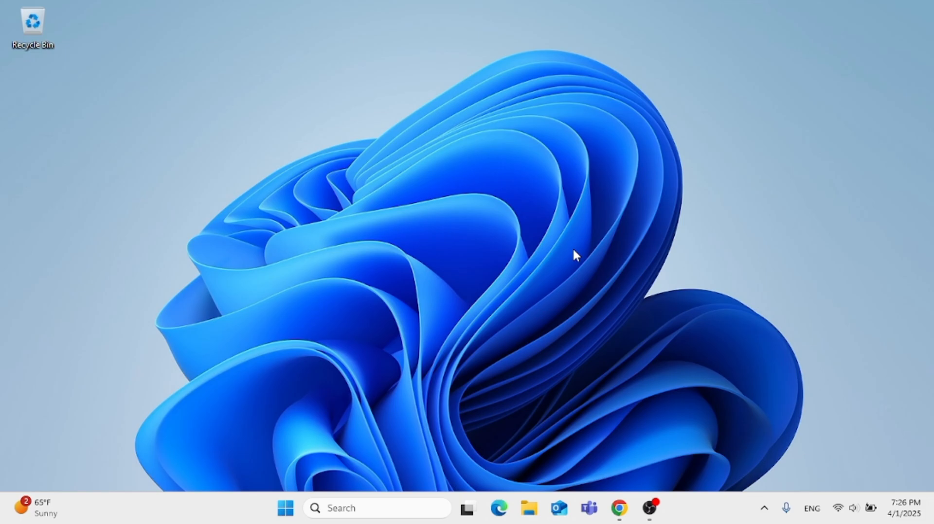
{"action": "mouse_move", "coordinate": [871, 451]}
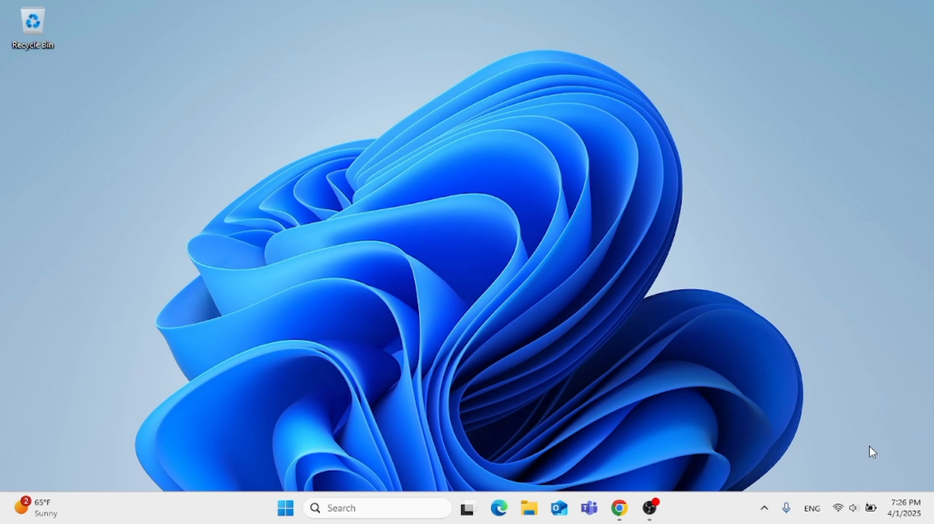
Bring up the Windows taskbar search panel, ready for a query.
{"action": "left_click", "coordinate": [852, 508]}
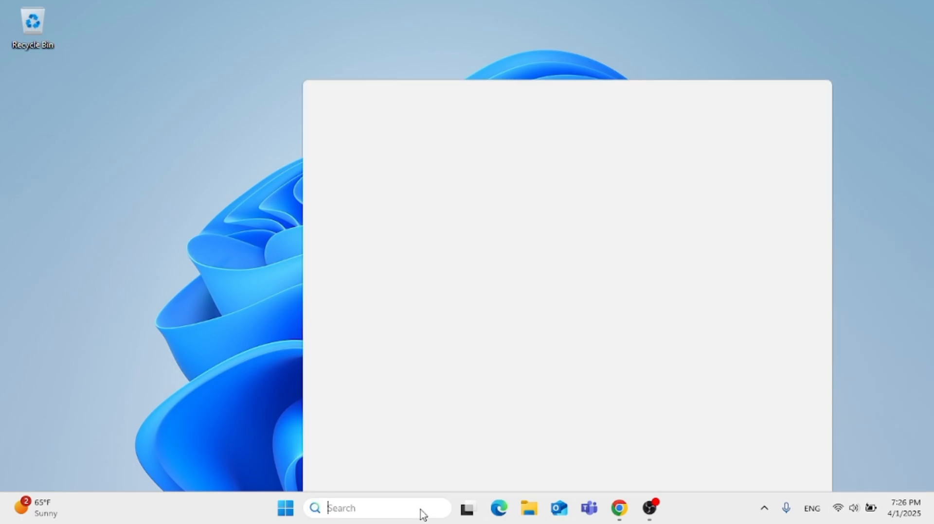
Search 'troubleshoot settings' and land on the System › Troubleshoot page.
{"action": "type", "text": "troubleshoot settings"}
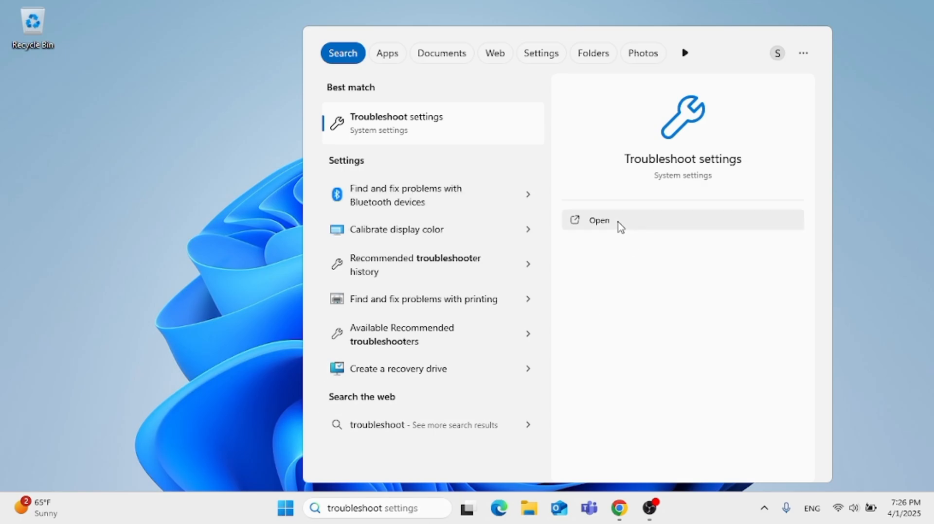
{"action": "left_click", "coordinate": [598, 221]}
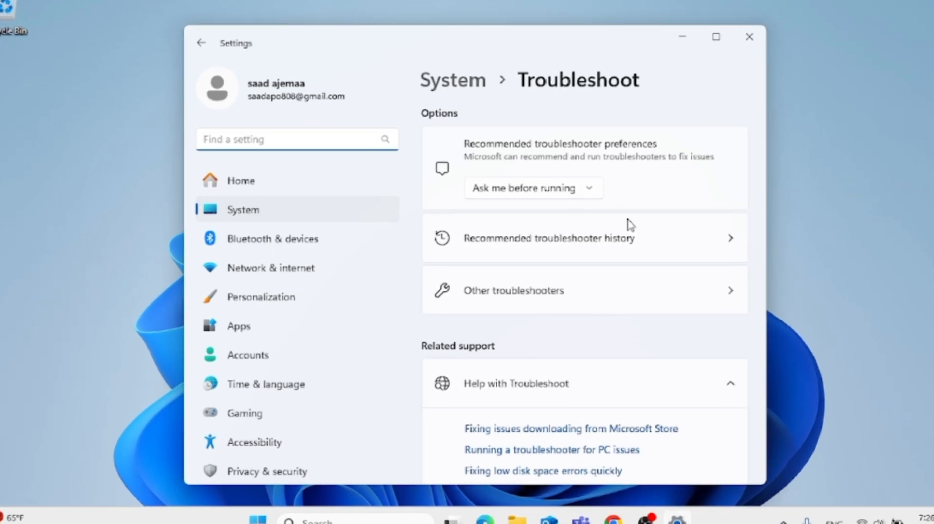
Show Other troubleshooters listing Audio, Network, Printer and Windows Update.
{"action": "left_click", "coordinate": [514, 291]}
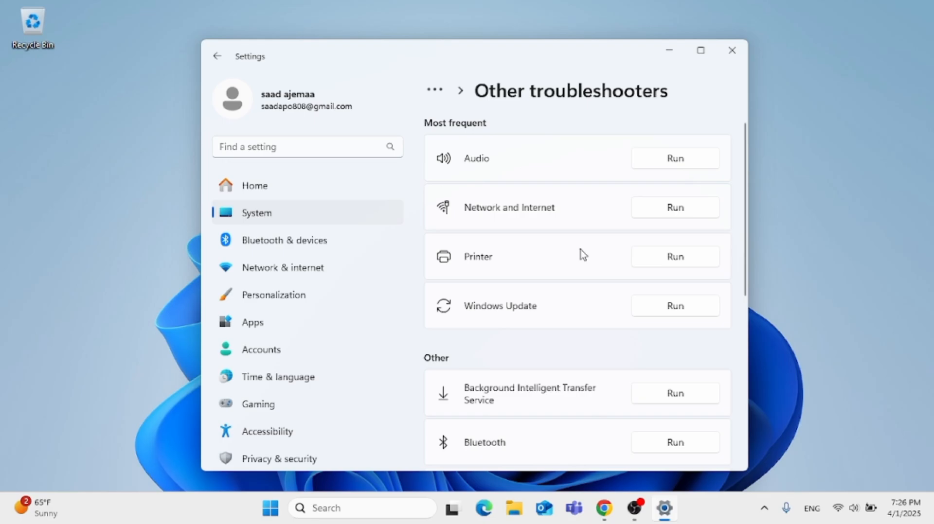
{"action": "mouse_move", "coordinate": [593, 242]}
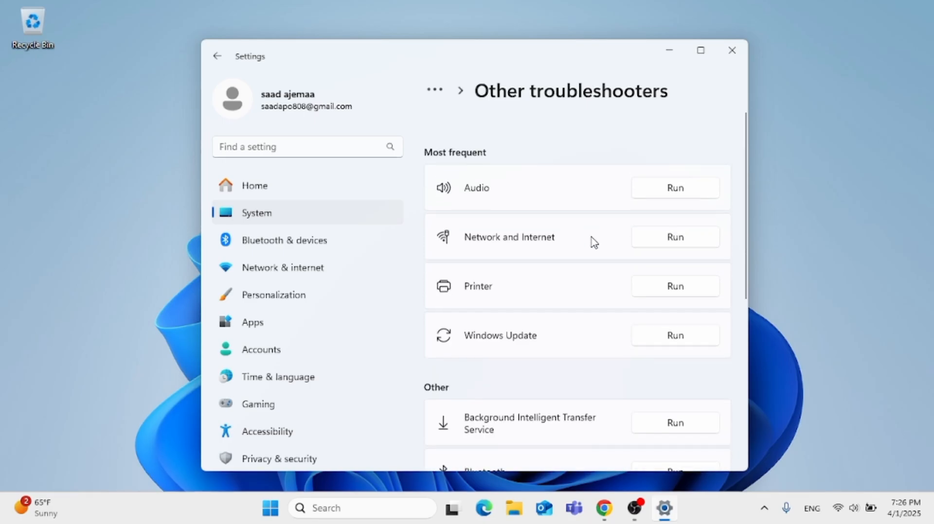
{"action": "scroll", "scroll_direction": "up", "scroll_amount": 3}
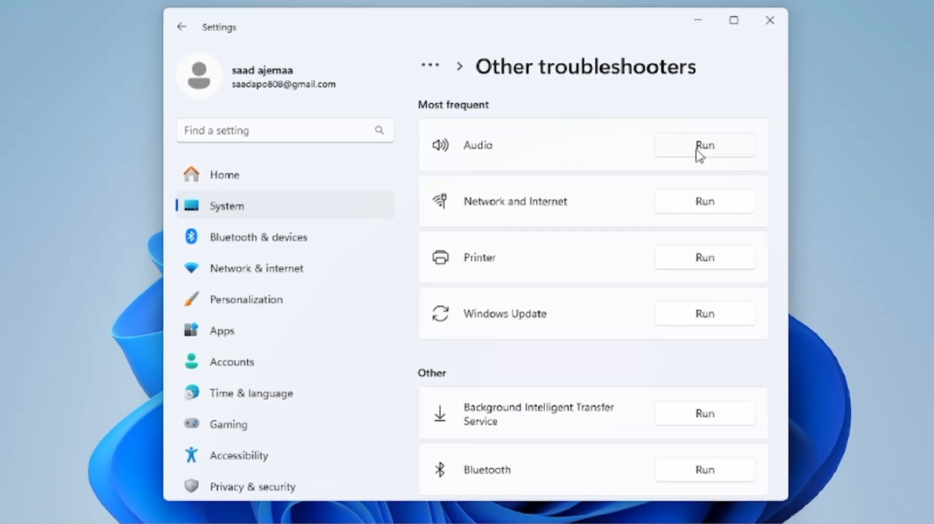
Run the Audio troubleshooter, answer its scan questions, and close Get Help after no issue is found.
{"action": "left_click", "coordinate": [703, 145]}
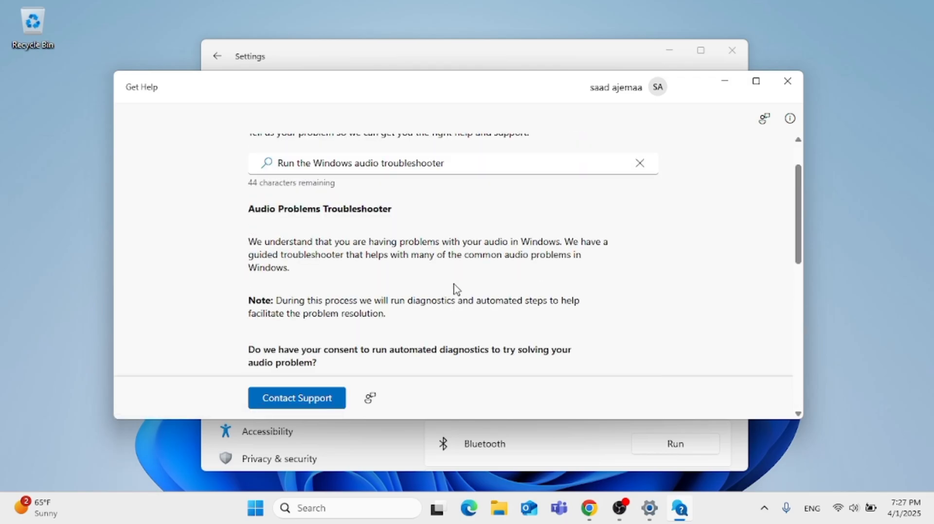
{"action": "scroll", "scroll_direction": "down", "scroll_amount": 3}
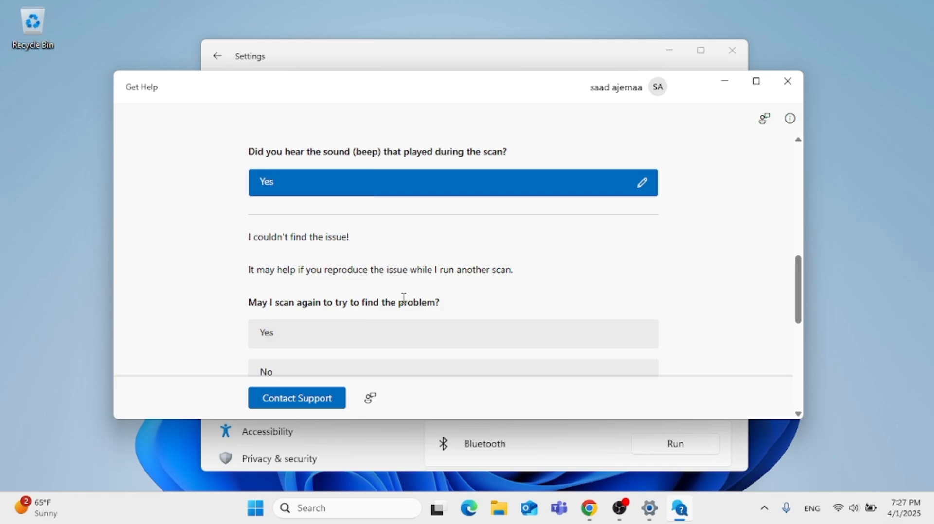
{"action": "mouse_move", "coordinate": [396, 298]}
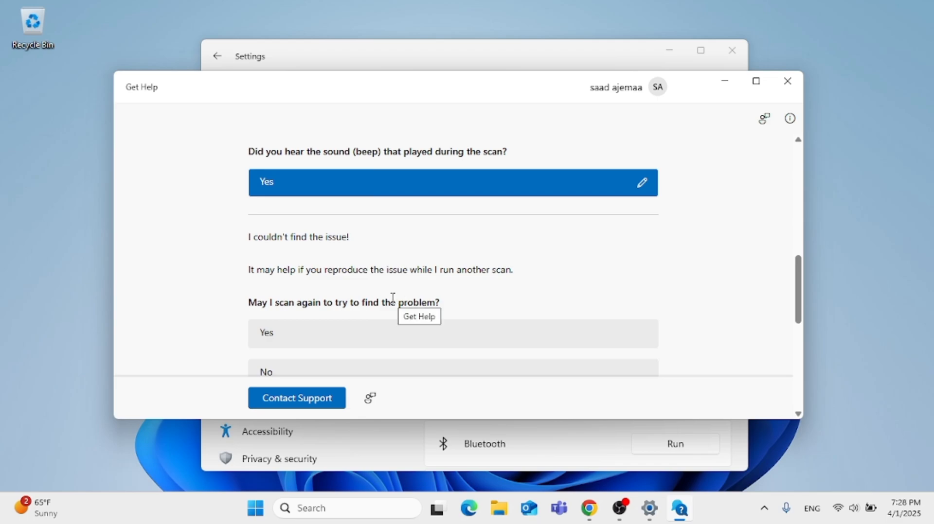
{"action": "mouse_move", "coordinate": [360, 332]}
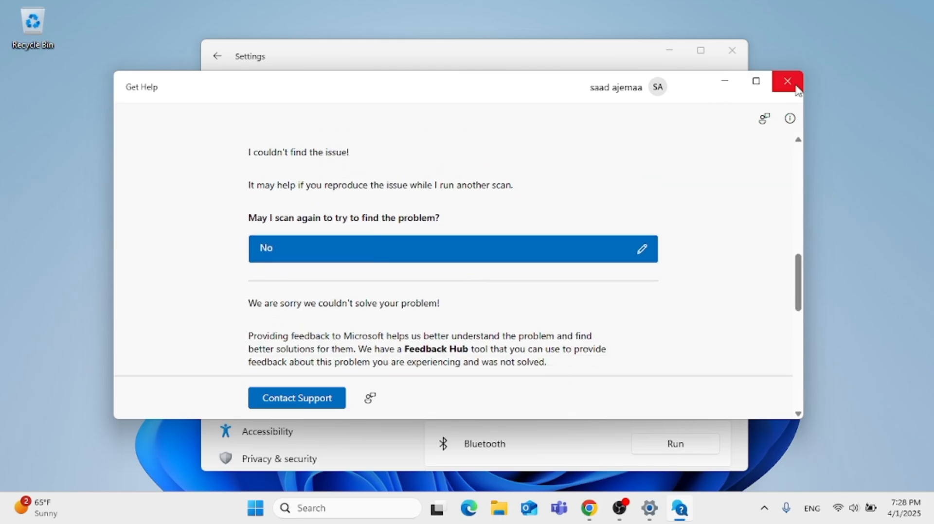
{"action": "left_click", "coordinate": [787, 81]}
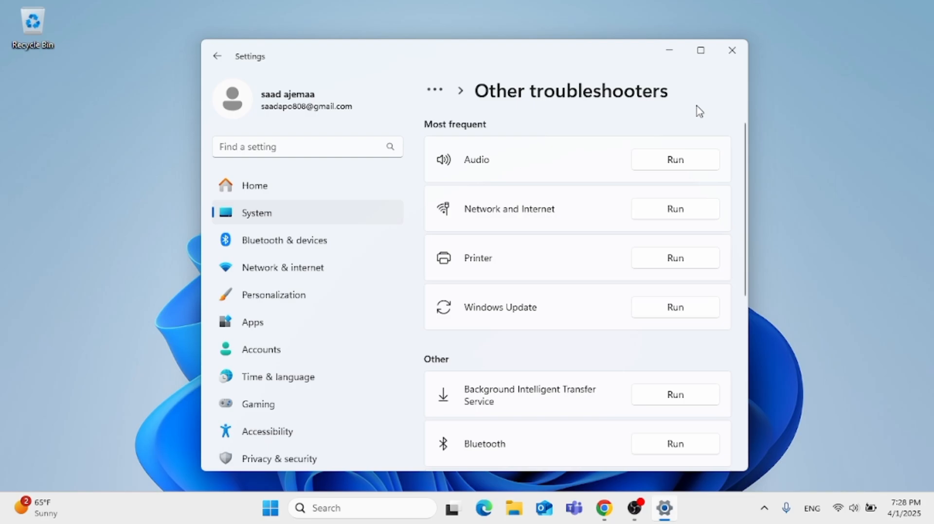
{"action": "mouse_move", "coordinate": [731, 49]}
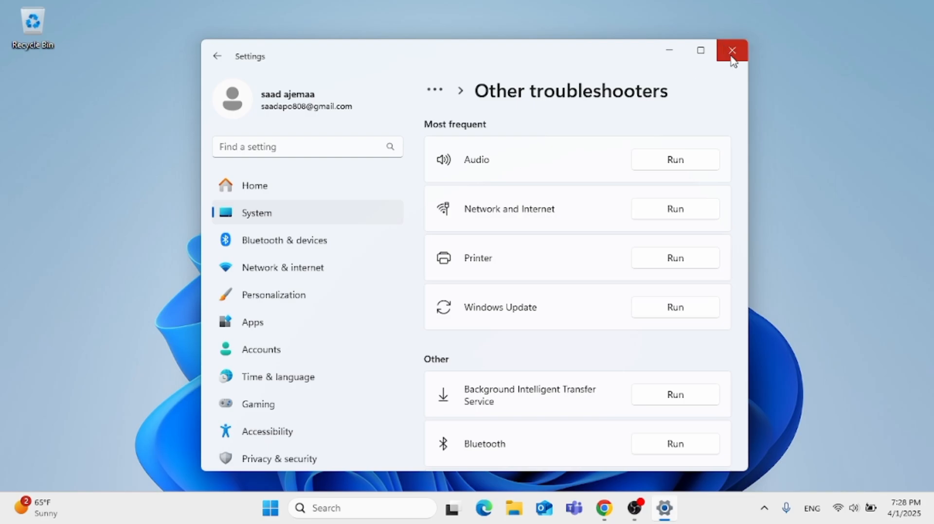
Close the Settings window, leaving the desktop showing.
{"action": "left_click", "coordinate": [731, 50]}
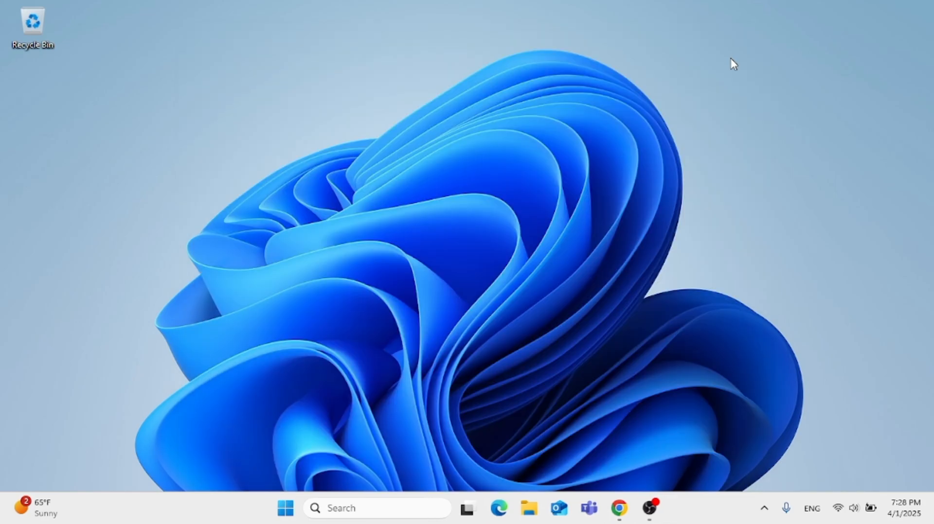
{"action": "mouse_move", "coordinate": [491, 228]}
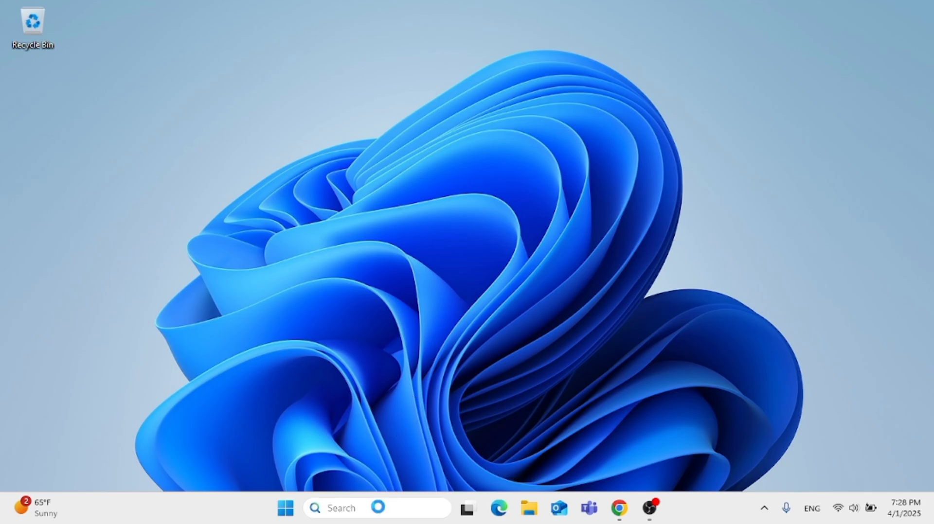
Search 'spot' and launch Spotify with administrator rights.
{"action": "type", "text": "spot"}
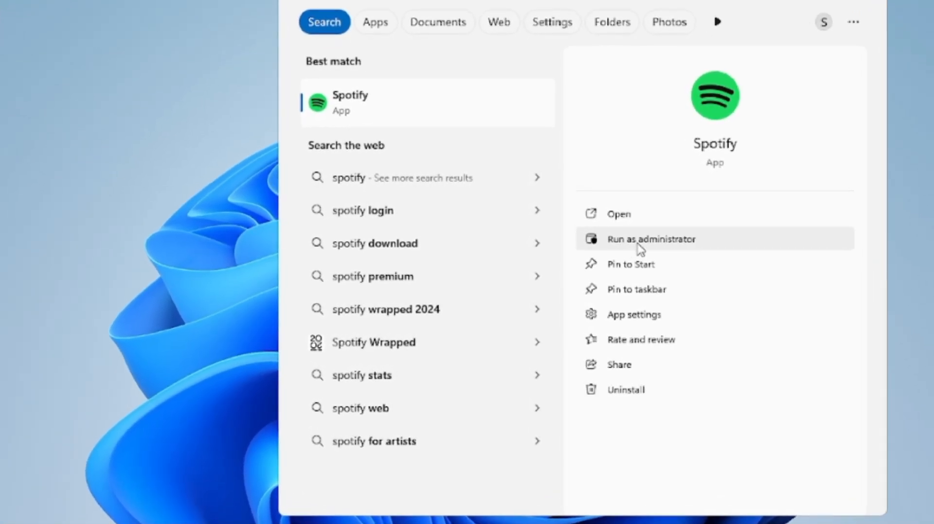
{"action": "left_click", "coordinate": [650, 240]}
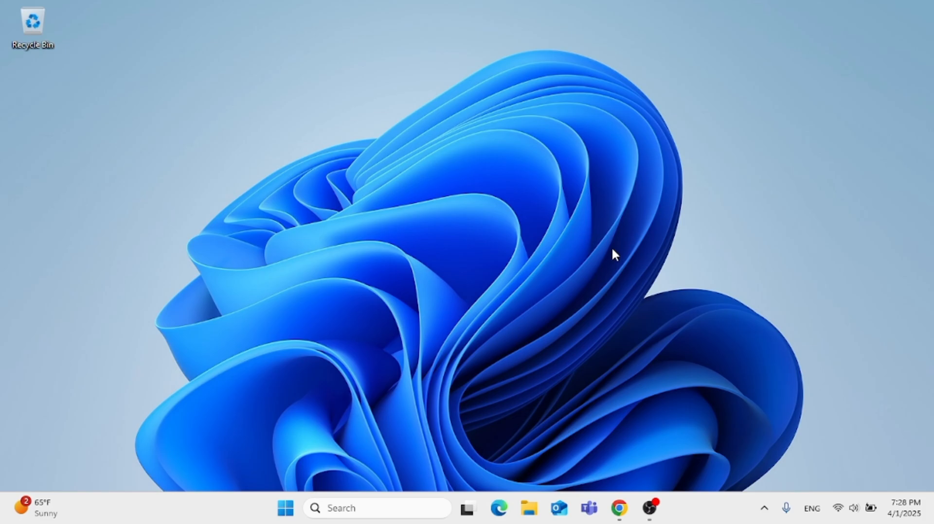
{"action": "mouse_move", "coordinate": [608, 262]}
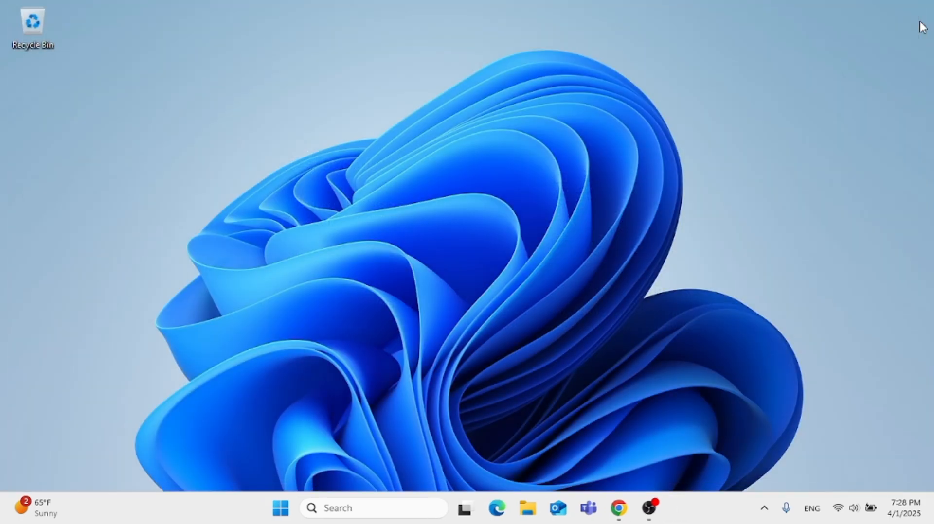
{"action": "mouse_move", "coordinate": [800, 136]}
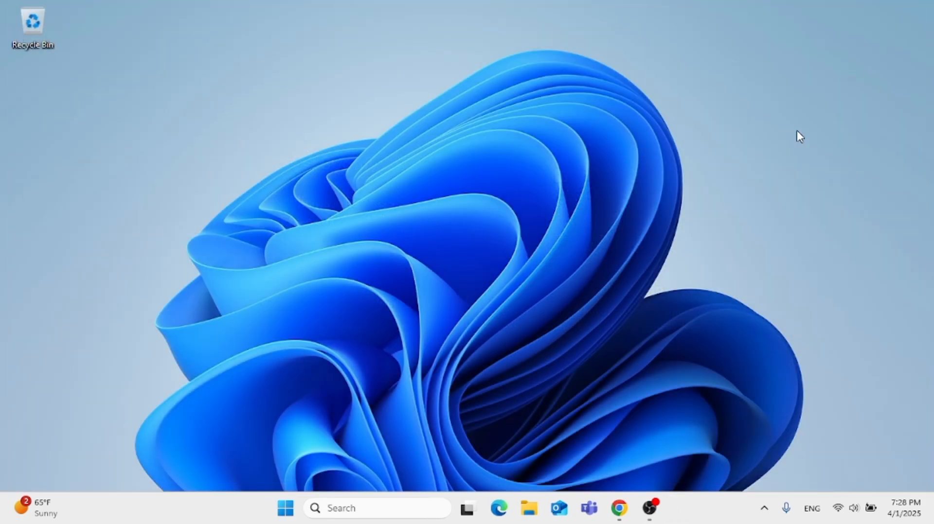
{"action": "mouse_move", "coordinate": [768, 192]}
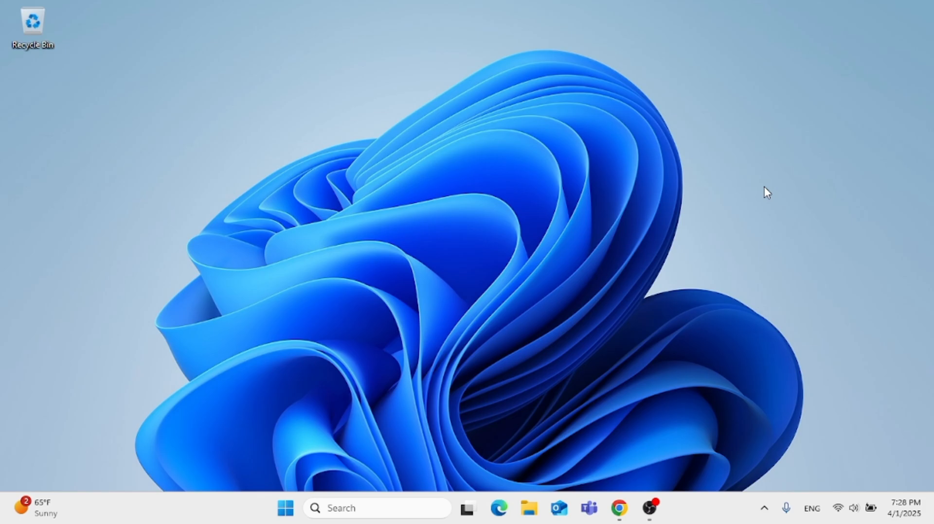
{"action": "mouse_move", "coordinate": [772, 212]}
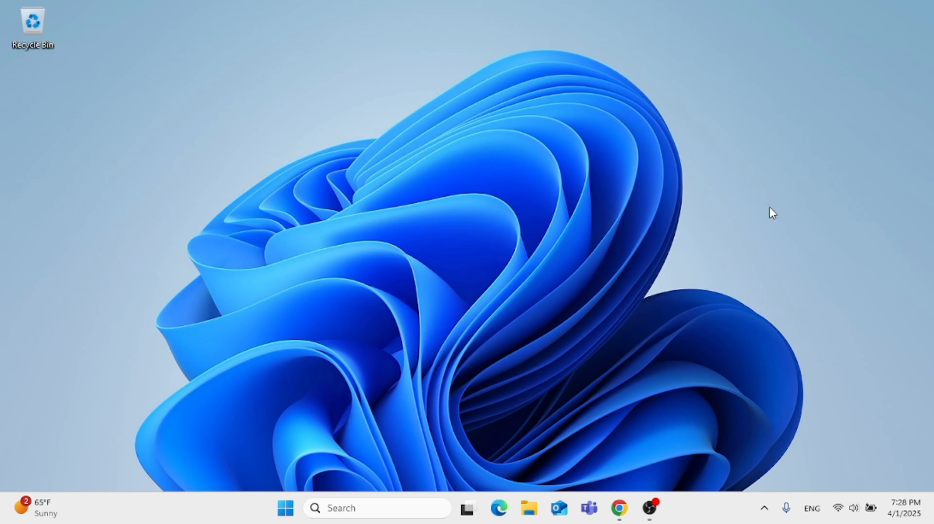
{"action": "mouse_move", "coordinate": [853, 517]}
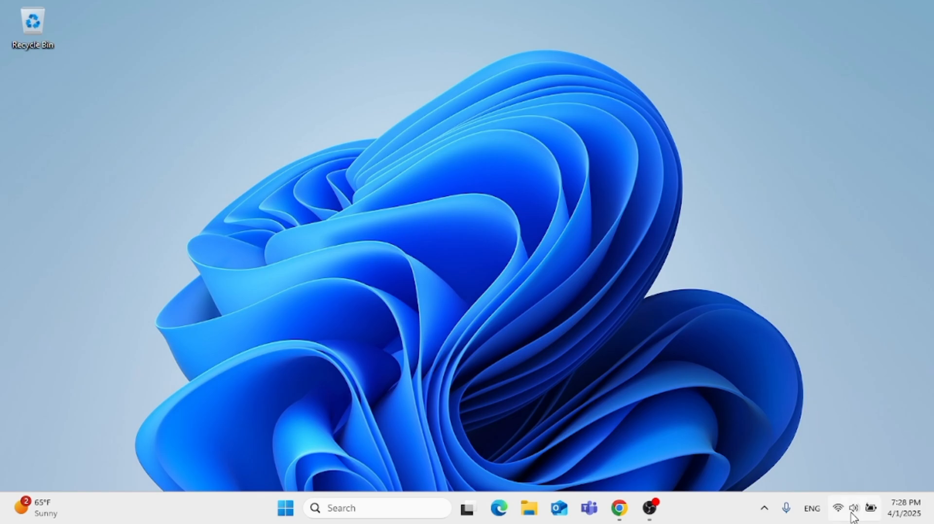
From Quick Settings, reach the full Settings app on its Home page.
{"action": "left_click", "coordinate": [837, 507]}
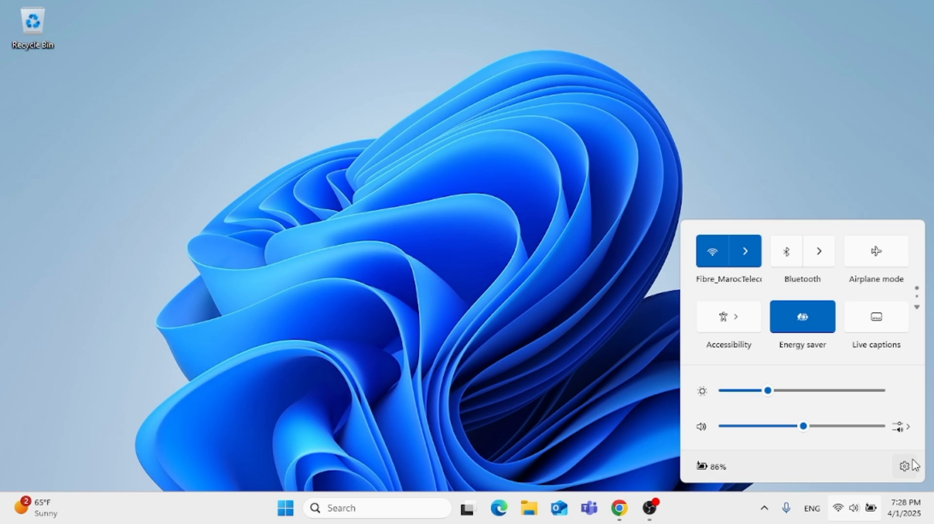
{"action": "mouse_move", "coordinate": [901, 467]}
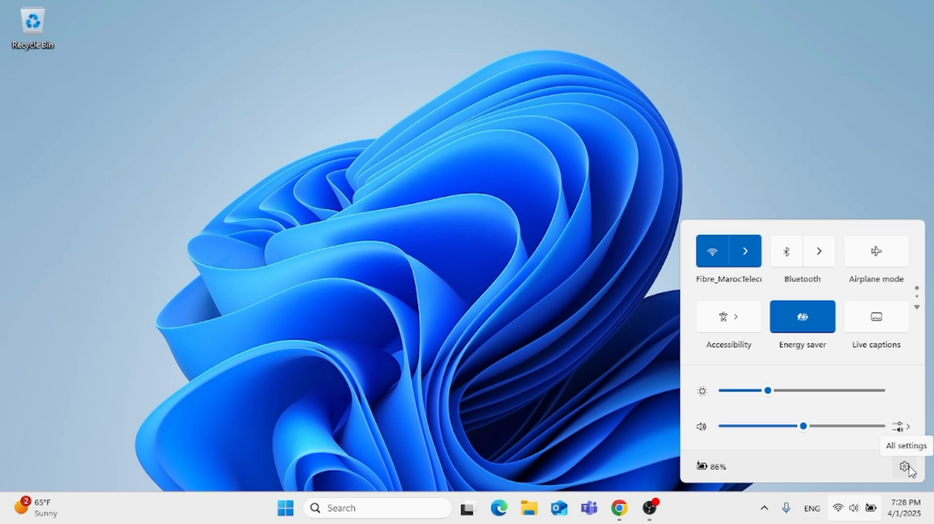
{"action": "left_click", "coordinate": [900, 466]}
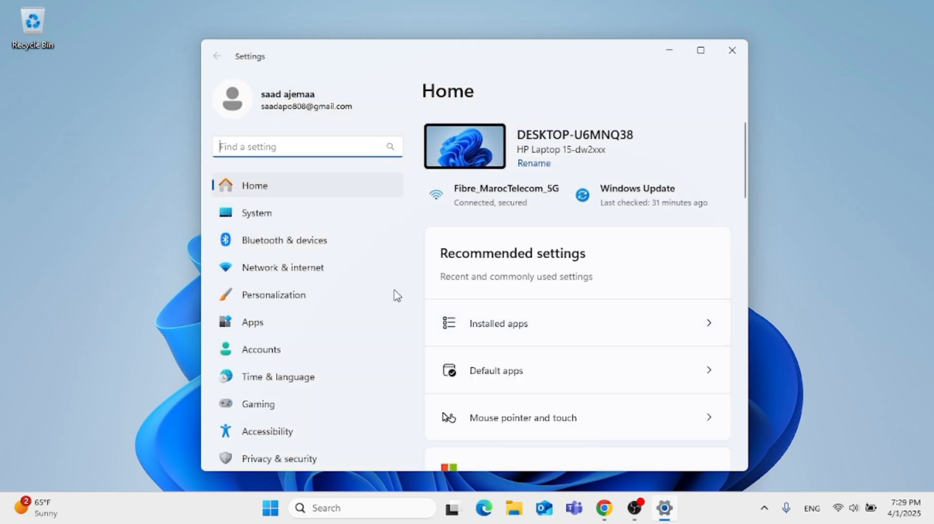
Review the System › Sound page's Speaker output and volume, then close Settings.
{"action": "left_click", "coordinate": [256, 213]}
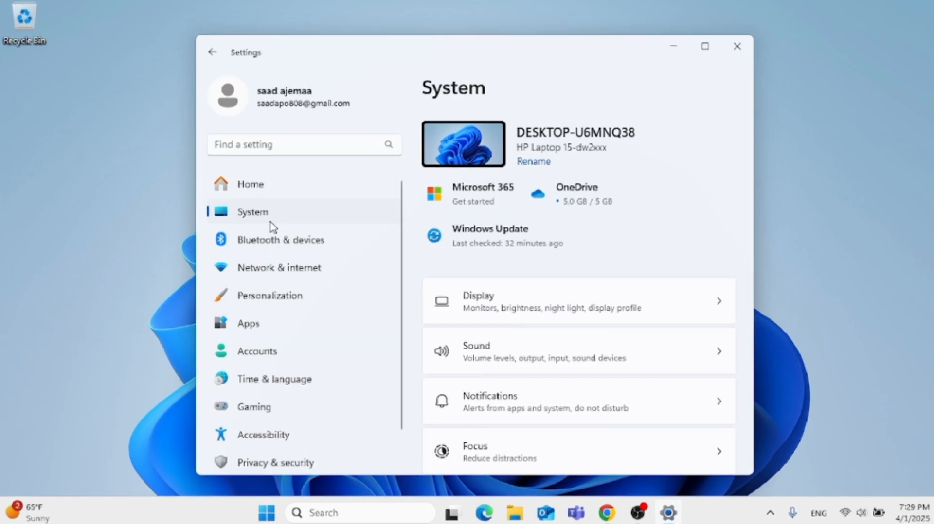
{"action": "scroll", "scroll_direction": "down", "scroll_amount": 3}
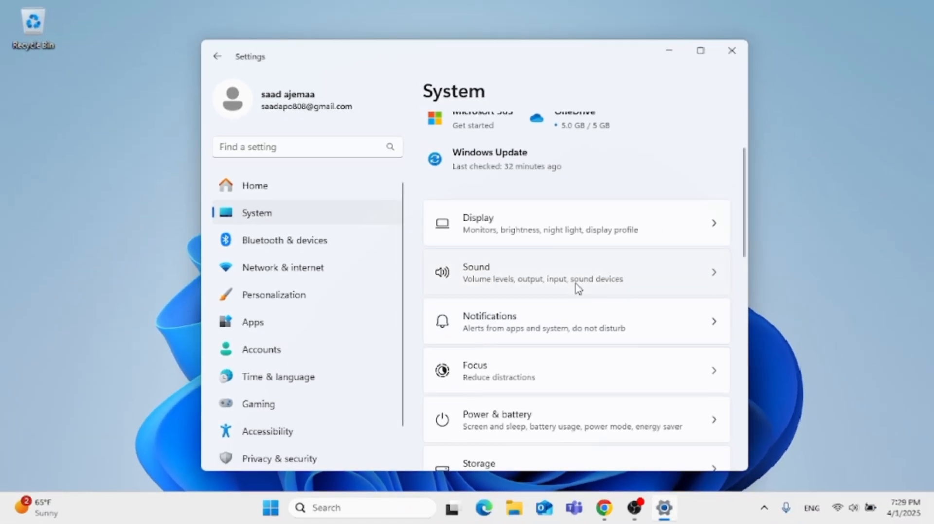
{"action": "left_click", "coordinate": [575, 272]}
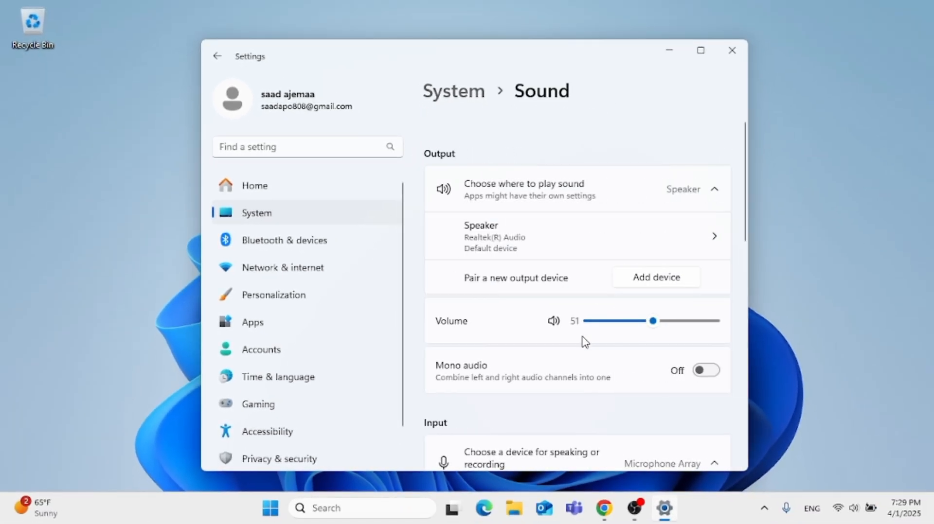
{"action": "mouse_move", "coordinate": [588, 281]}
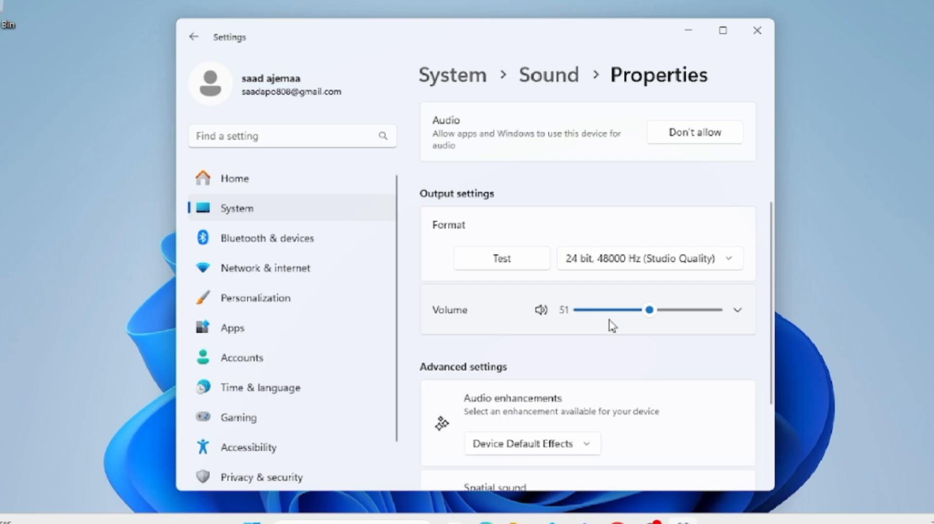
{"action": "scroll", "scroll_direction": "up", "scroll_amount": 3}
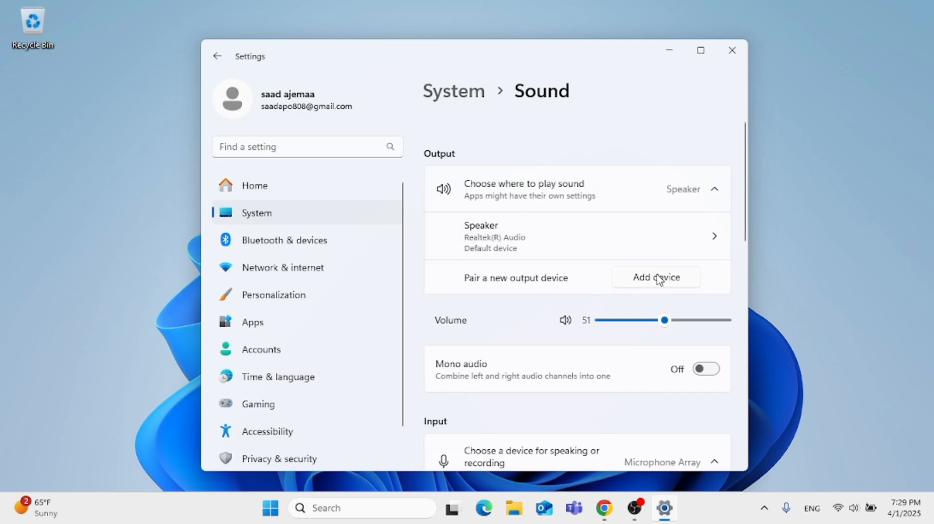
{"action": "mouse_move", "coordinate": [618, 236]}
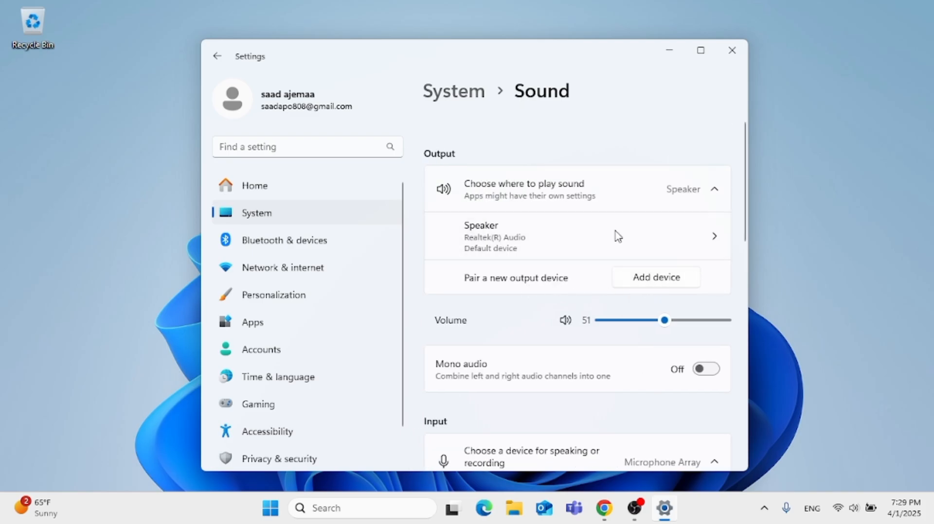
{"action": "left_click", "coordinate": [731, 49]}
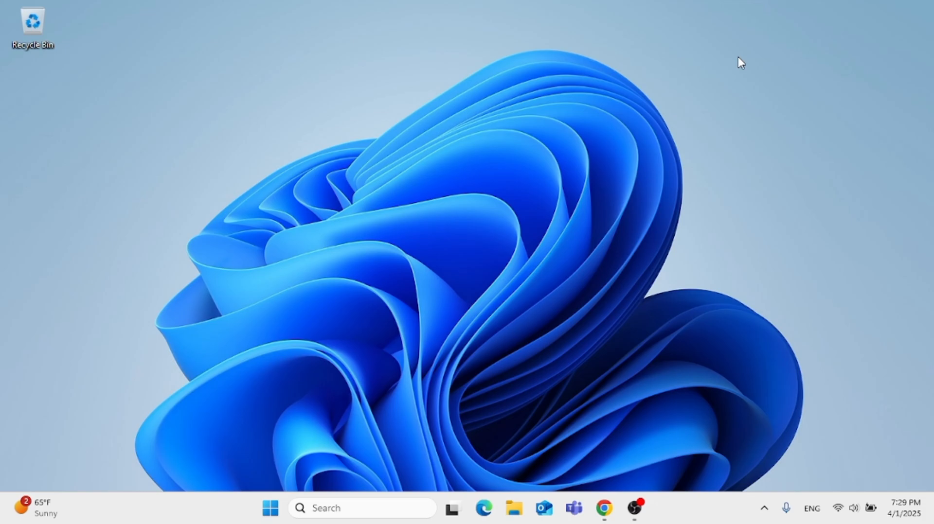